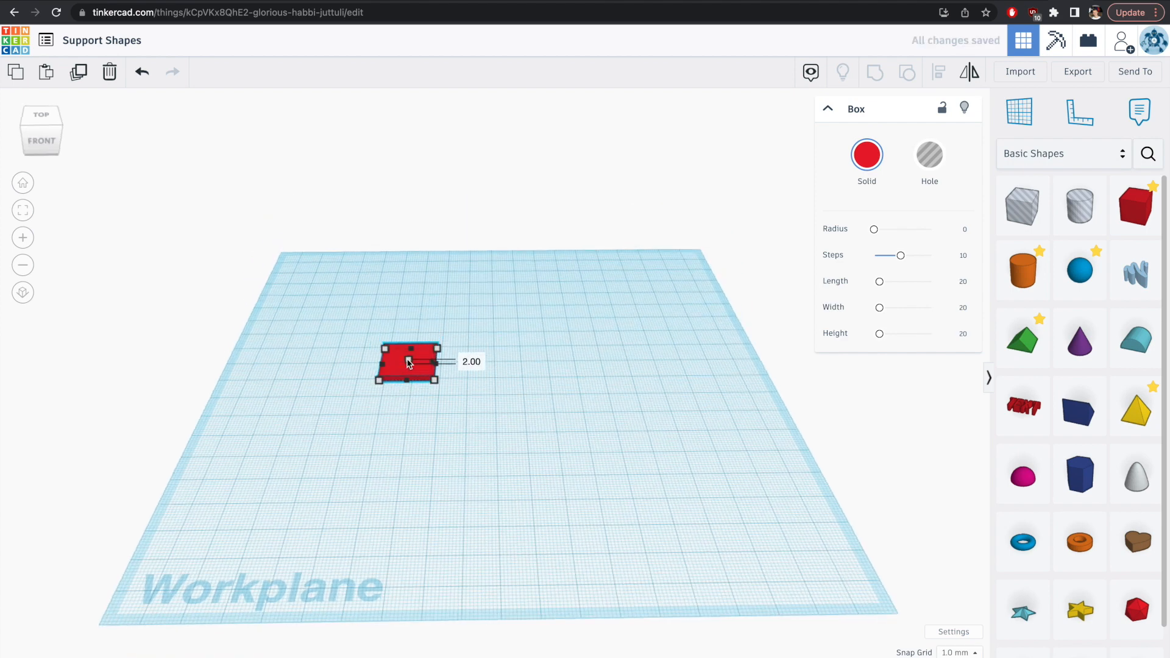
Step: Flatten the red box, blue wedge and orange cylinder into thin 0.6-tall slices
left_click(471, 362)
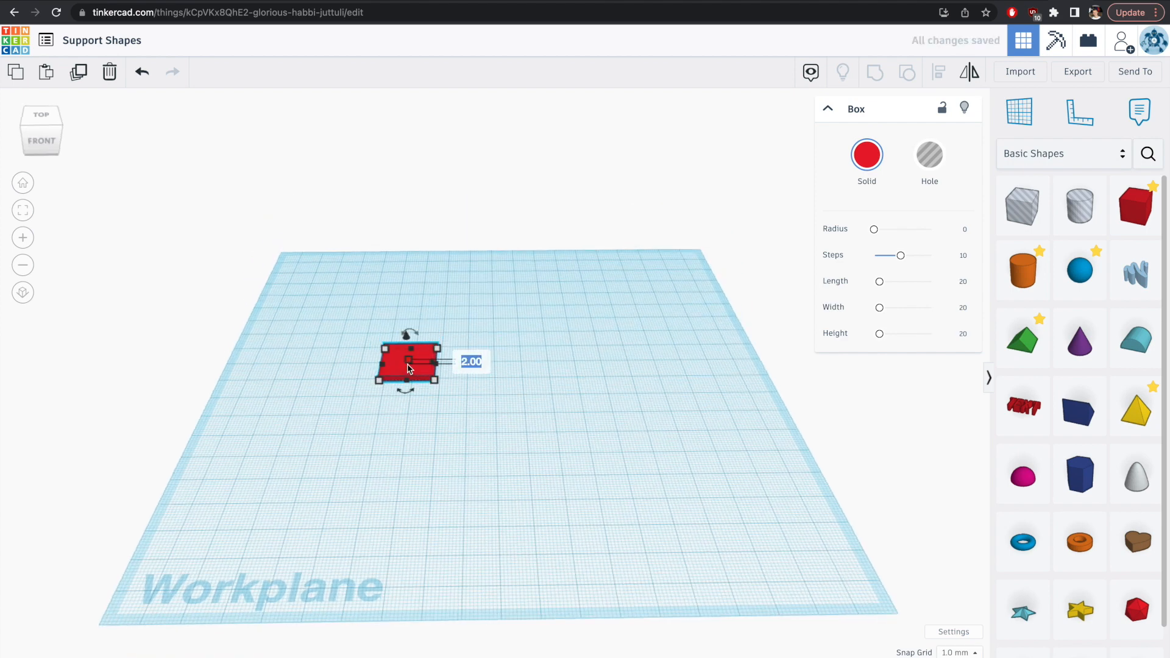
type("0")
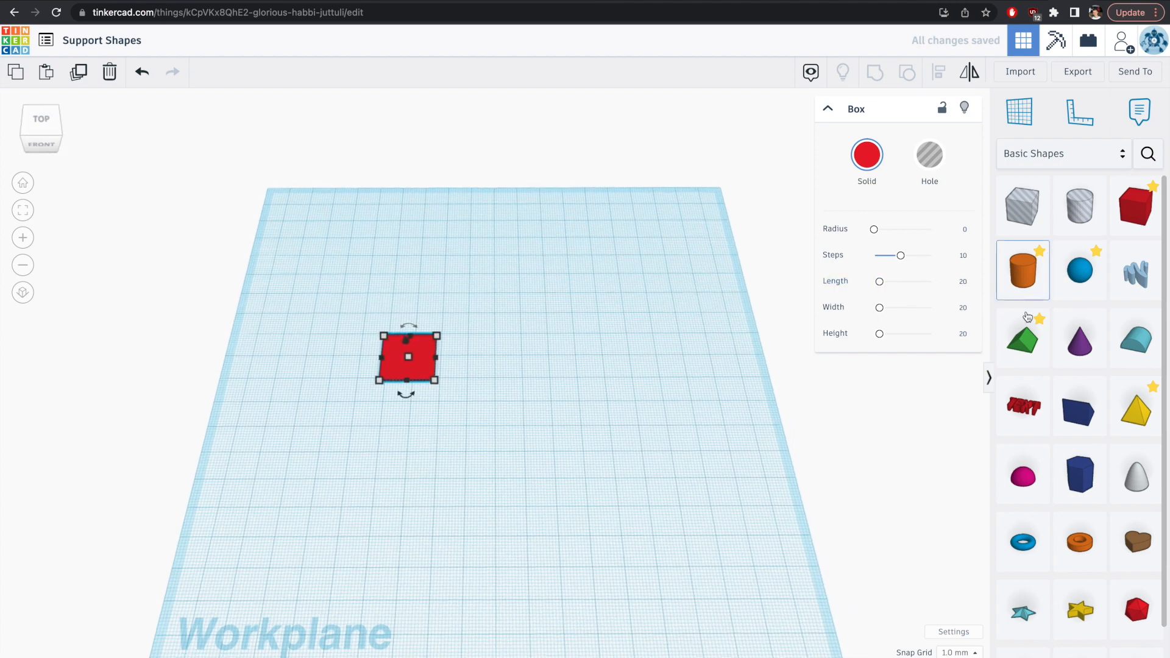
mouse_move(1028, 355)
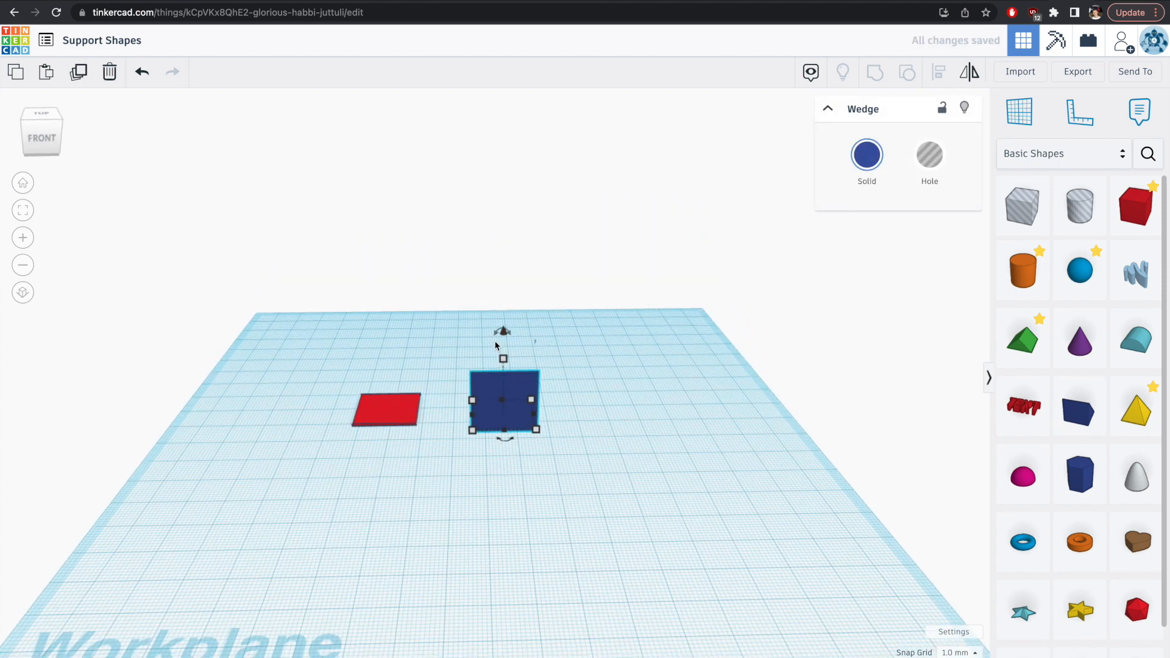
left_click_drag(502, 332, 534, 381)
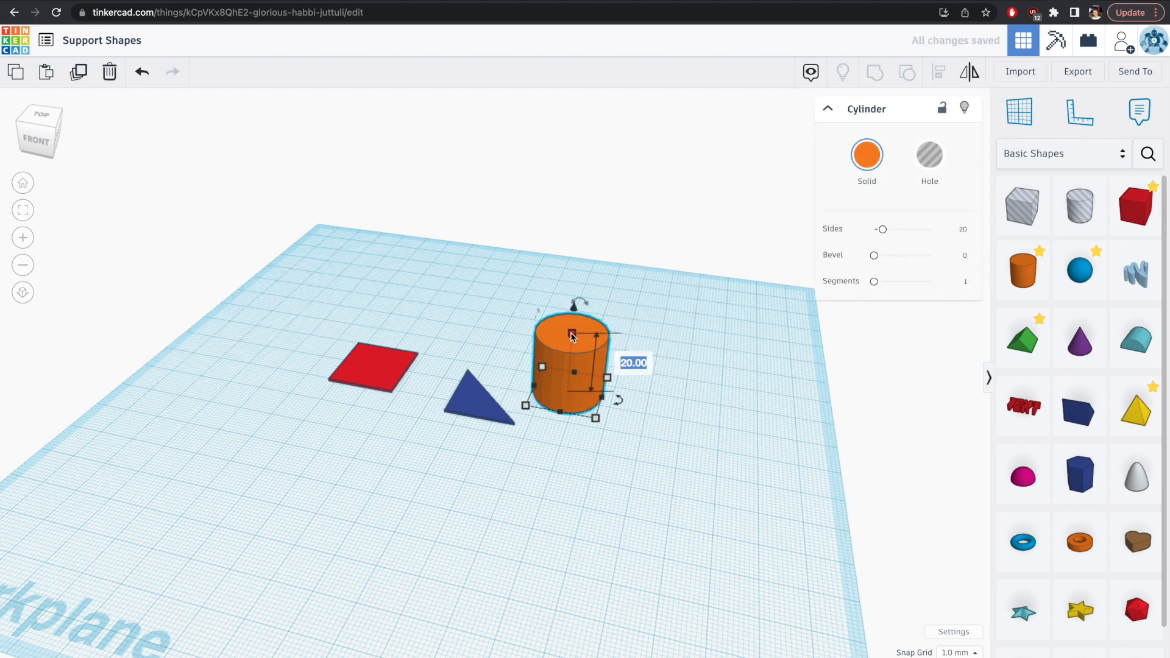
left_click_drag(571, 335, 569, 390)
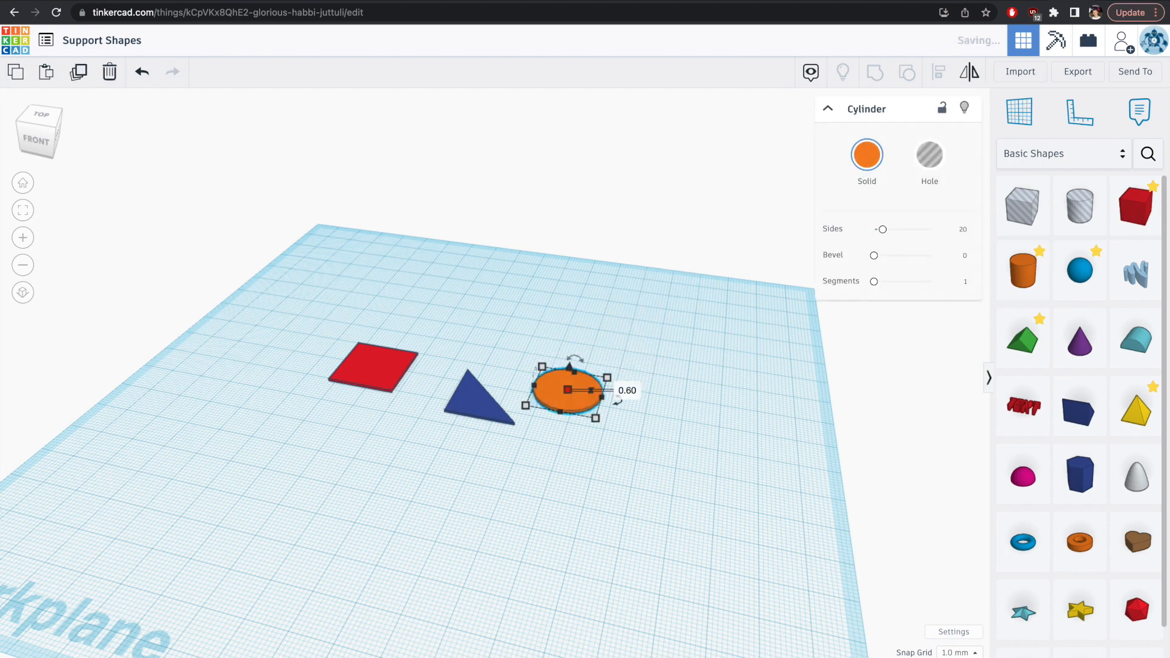
Step: Export the red square as an STL, then select the blue triangle for export
left_click(1077, 71)
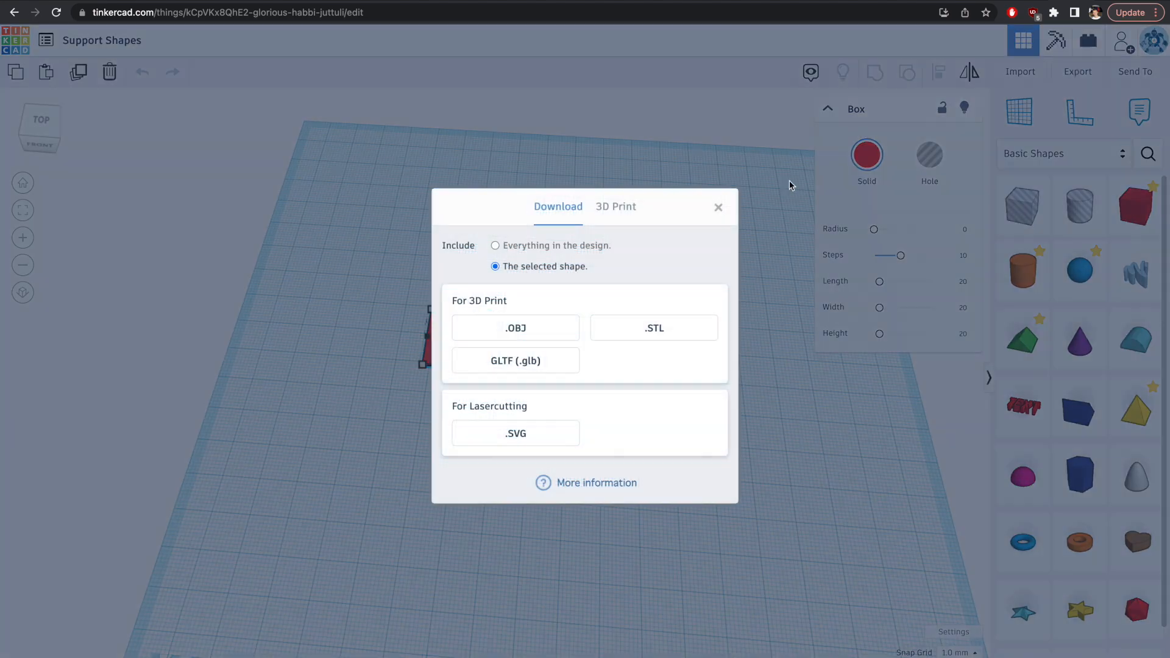
left_click(653, 328)
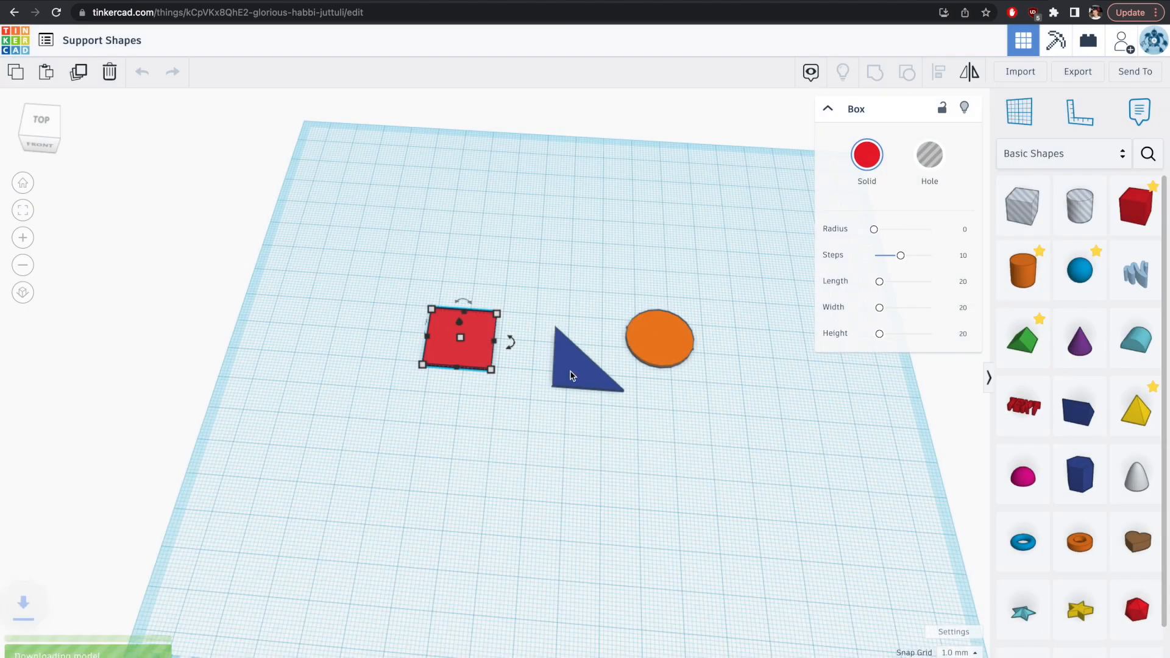
left_click(586, 359)
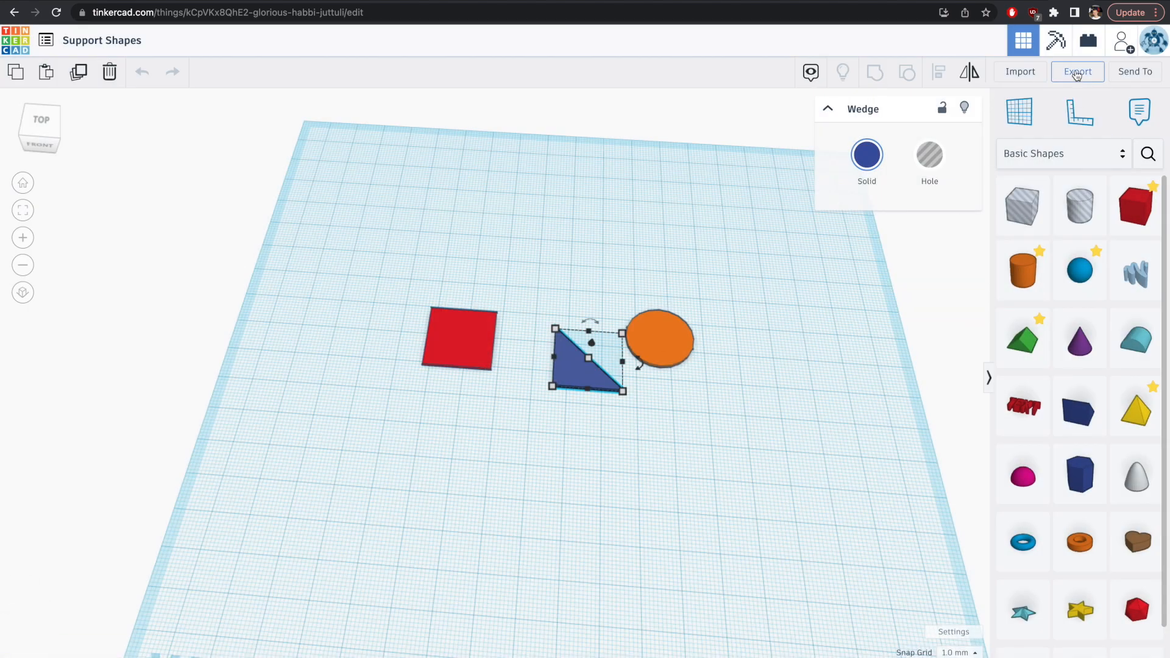
left_click(1078, 70)
type("support")
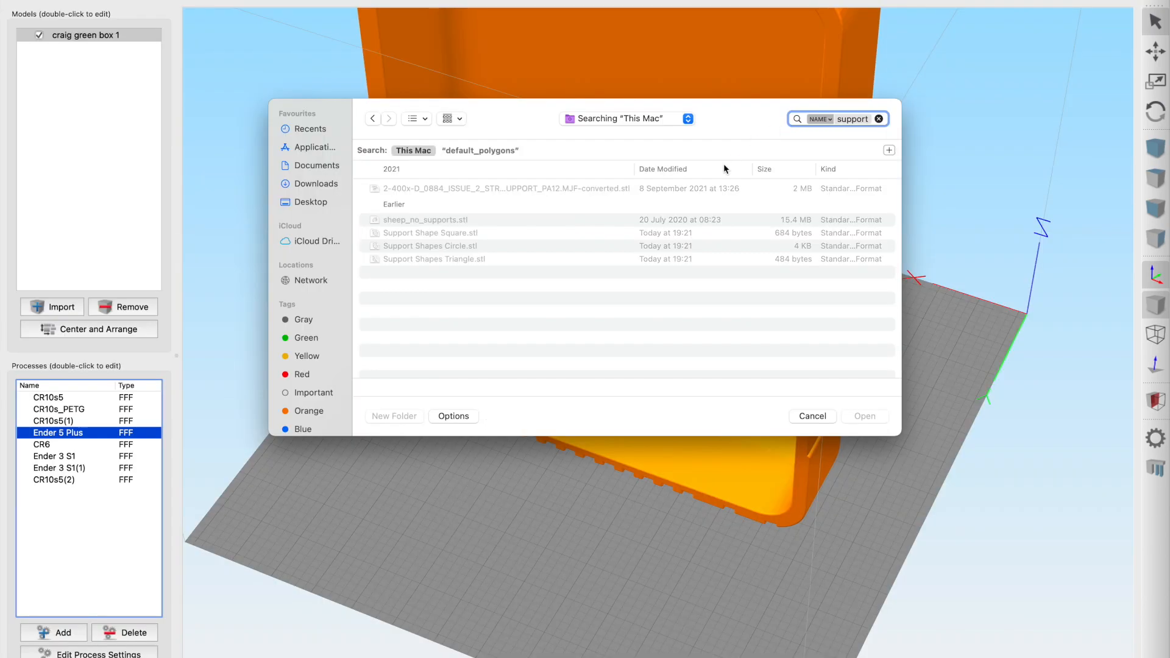
Step: Import the Support Shapes Triangle and Support Shape Square STL files
left_click(431, 246)
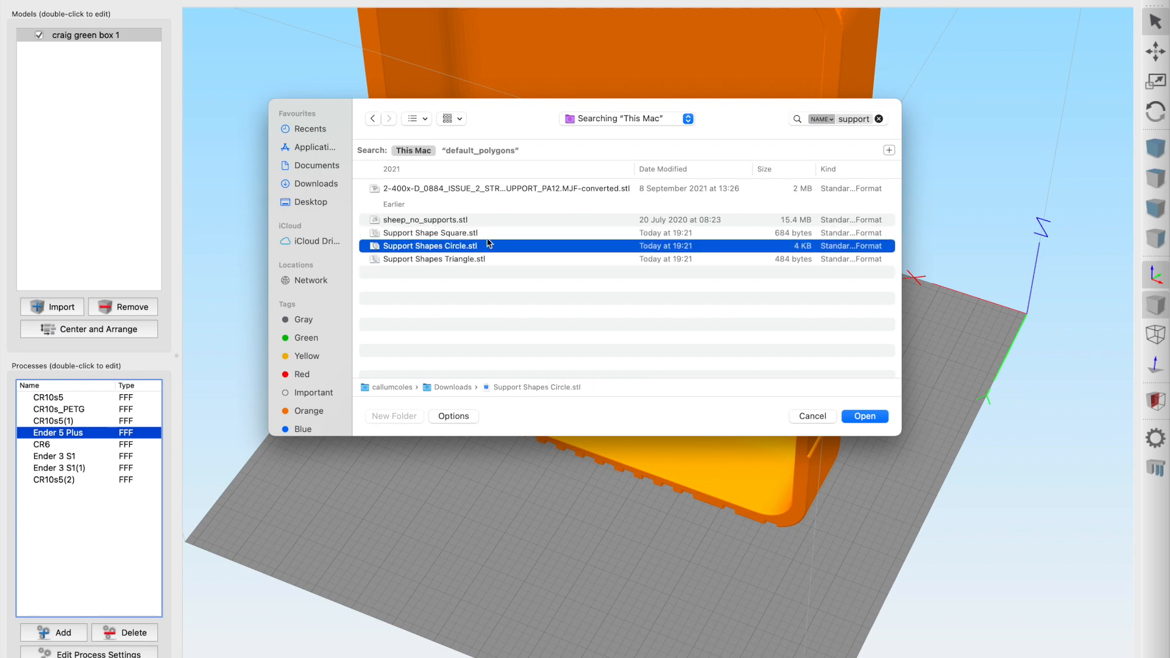
left_click(433, 259)
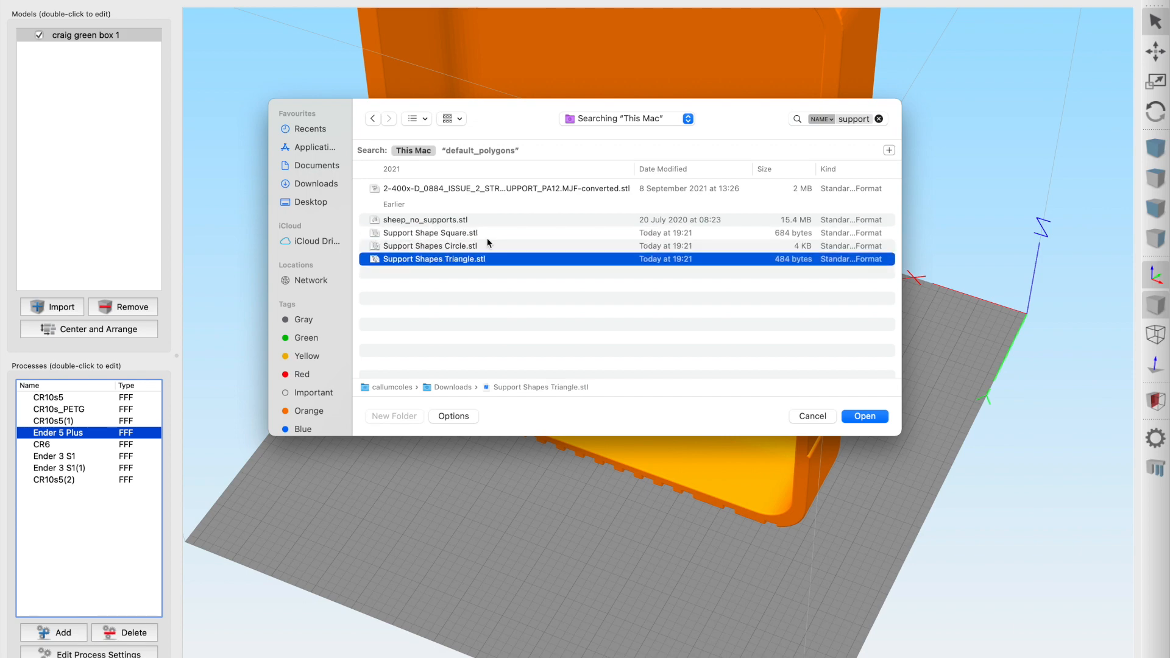
left_click(864, 416)
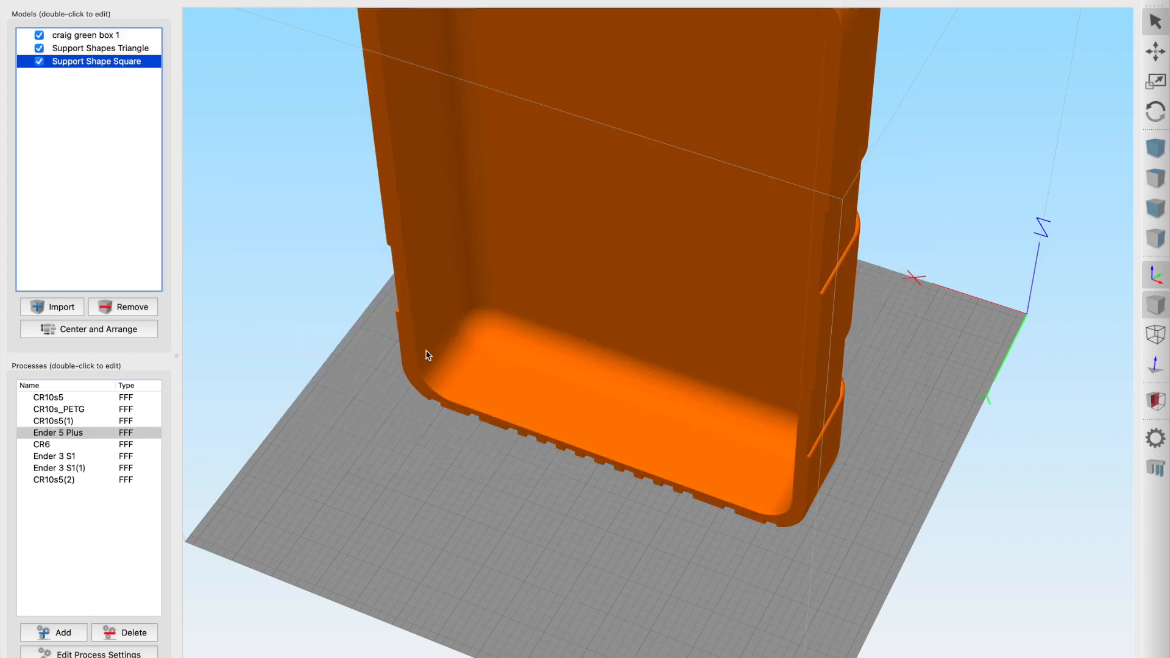
Step: Scale Support Shapes Triangle to 340% in both X and Y
left_click(86, 36)
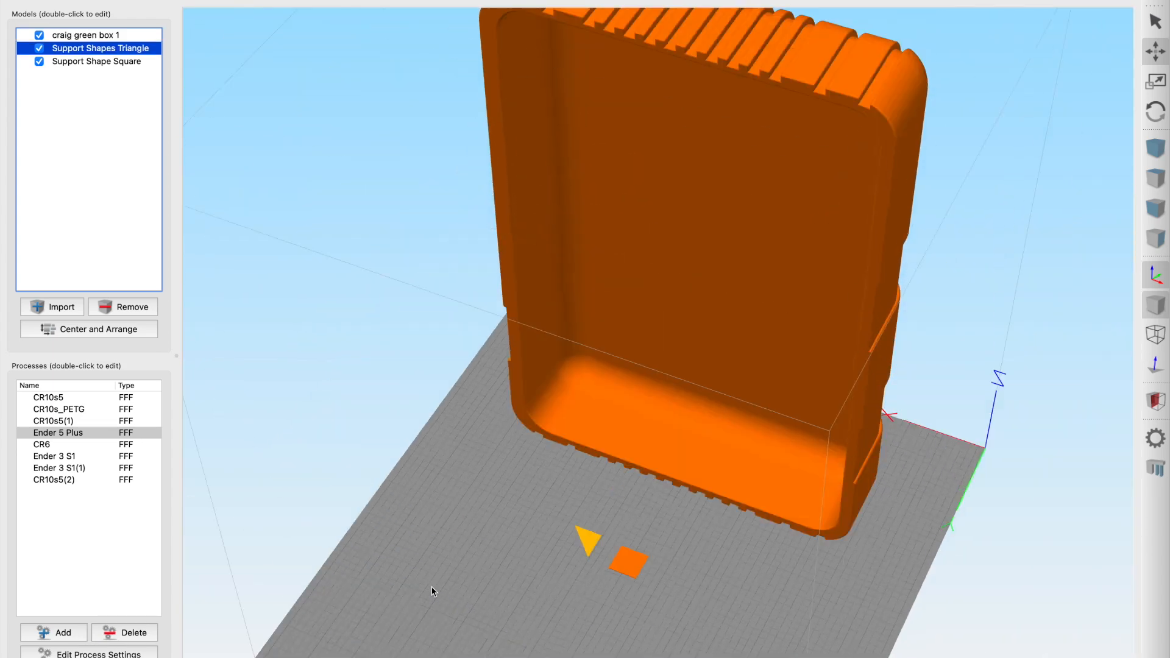
left_click(87, 34)
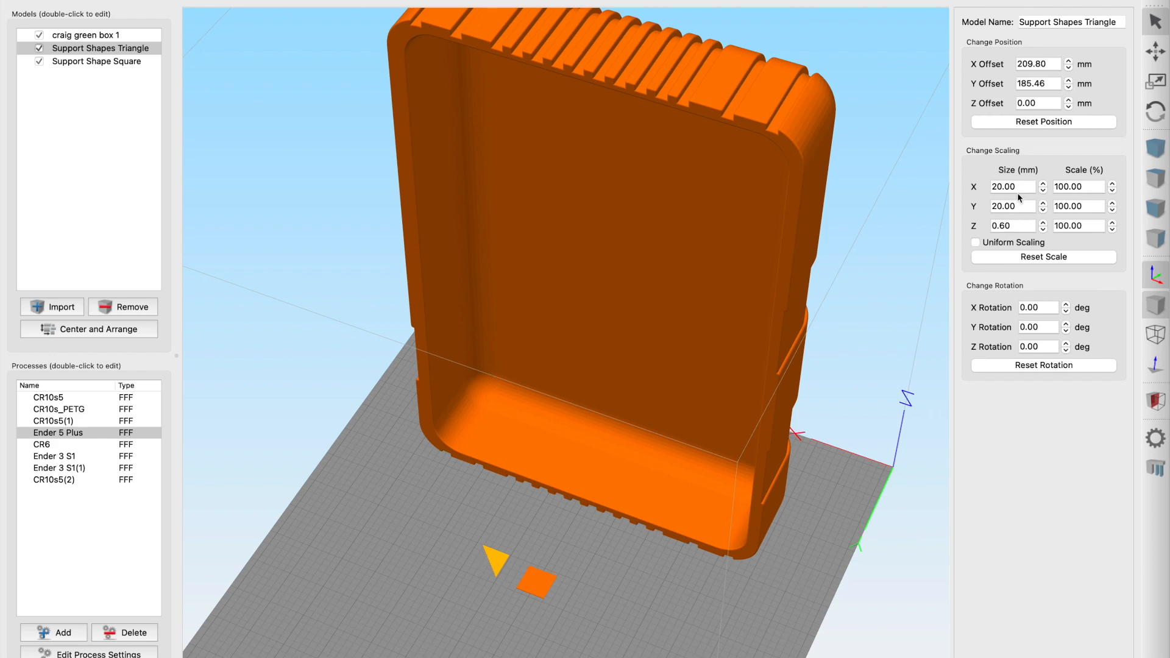
type("340.00")
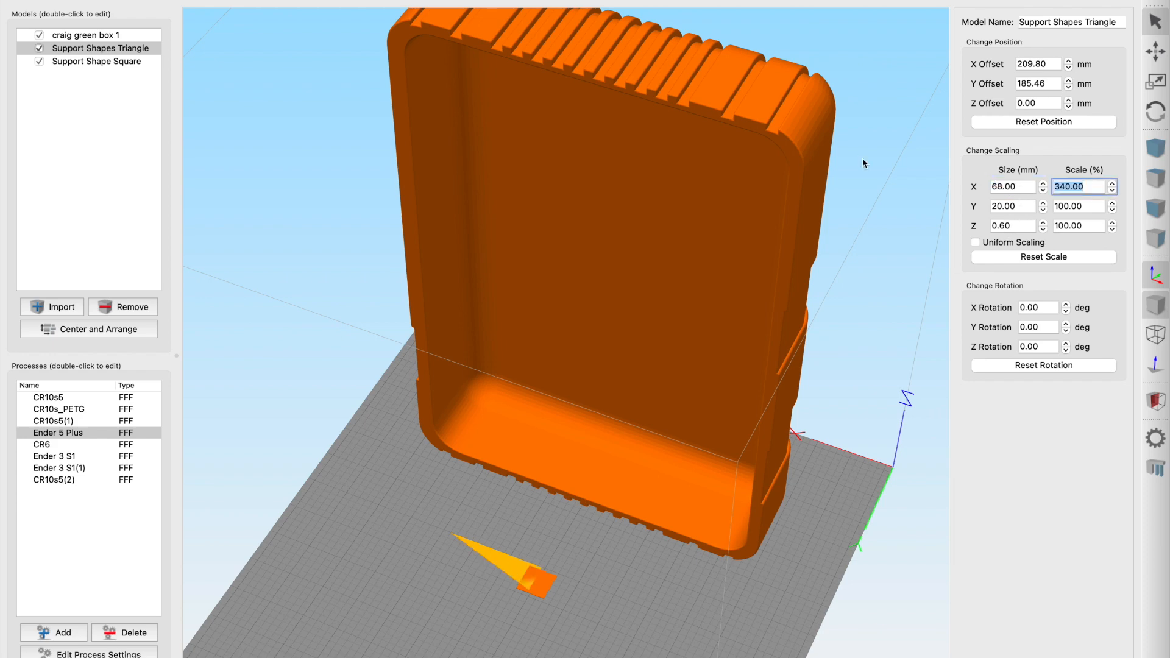
type("340.00")
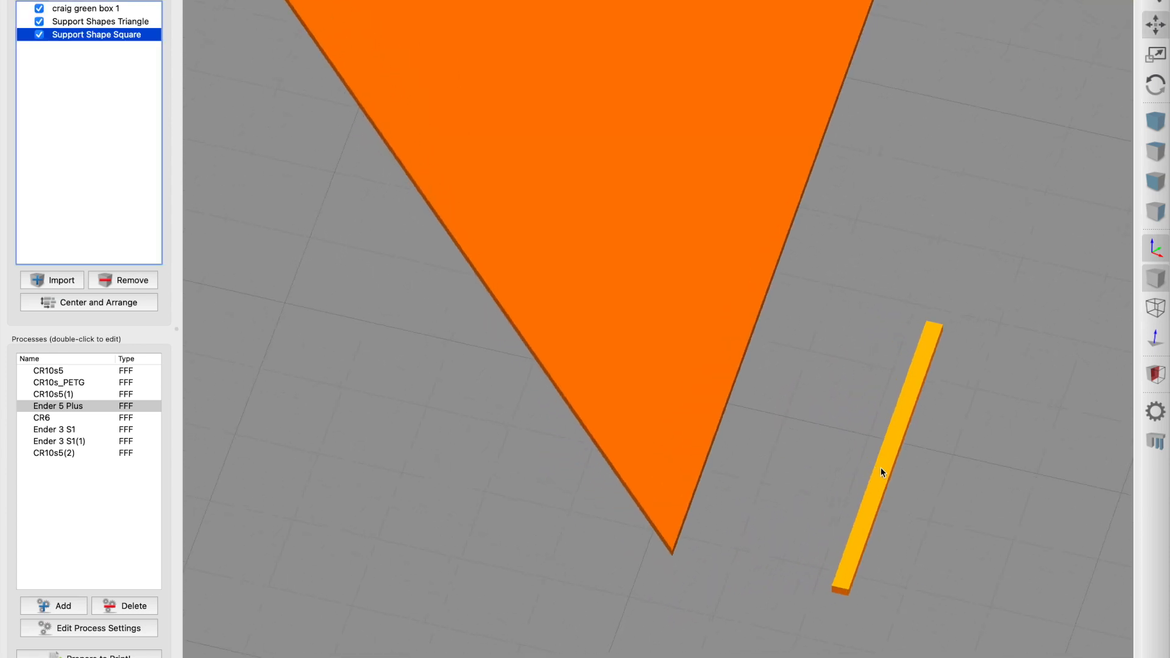
Step: Move the square beside the triangle's tip and set its X scale to 5%
left_click_drag(881, 470, 717, 437)
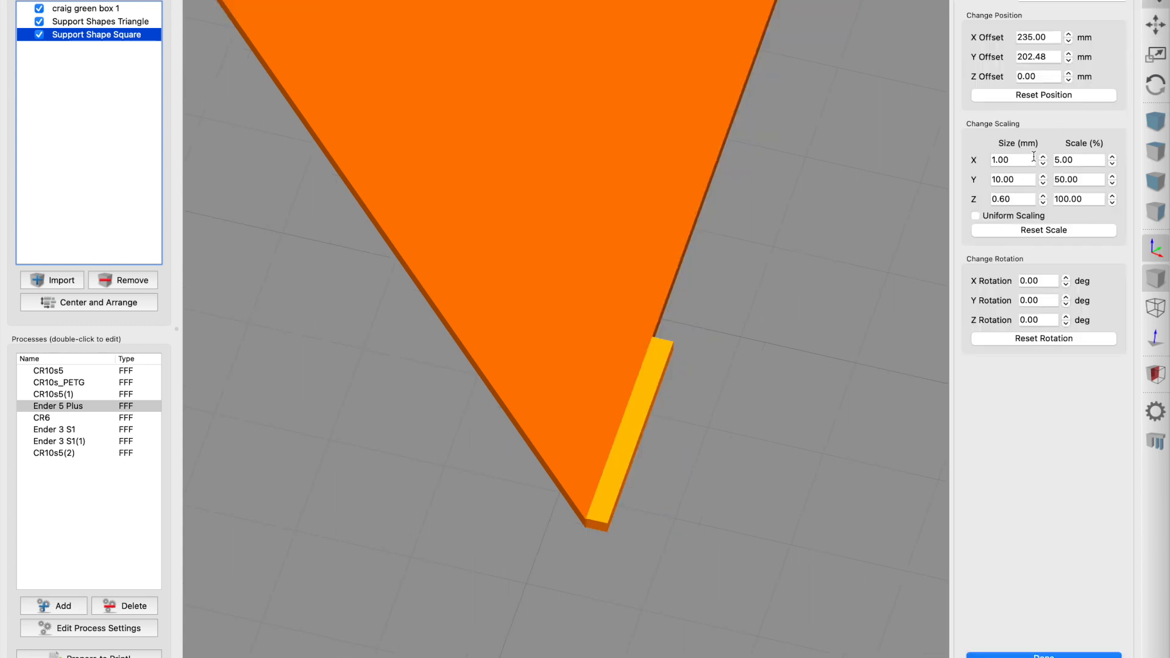
type("5.00")
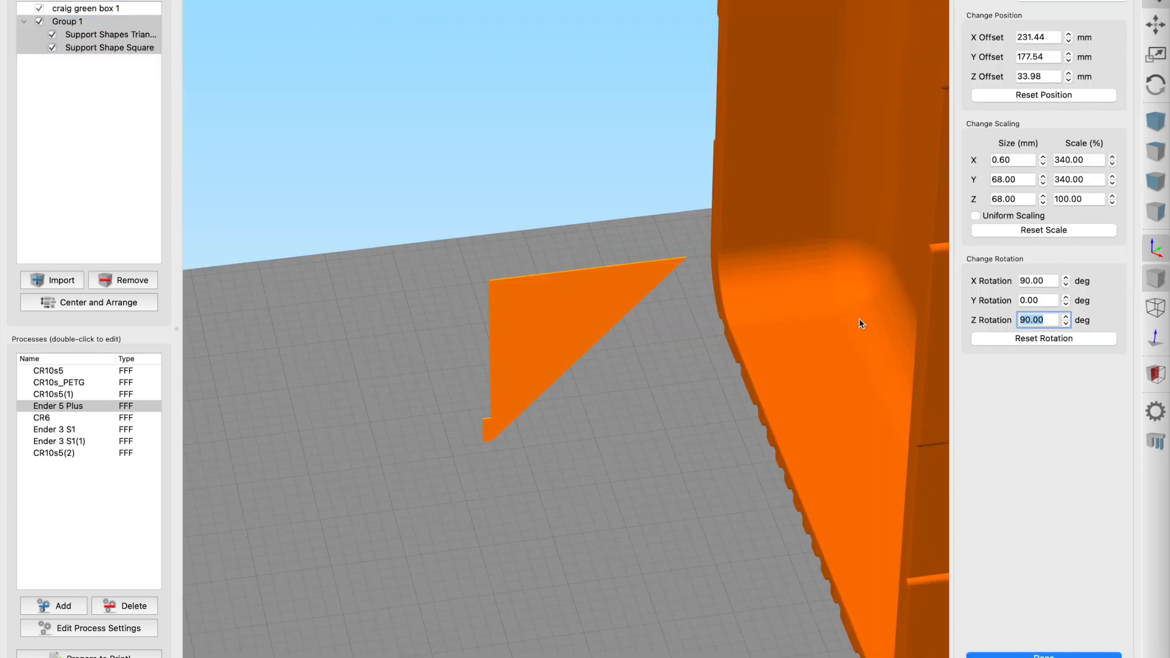
Step: Rotate the support to 270° in Z and select Group 1's Z Offset
type("270")
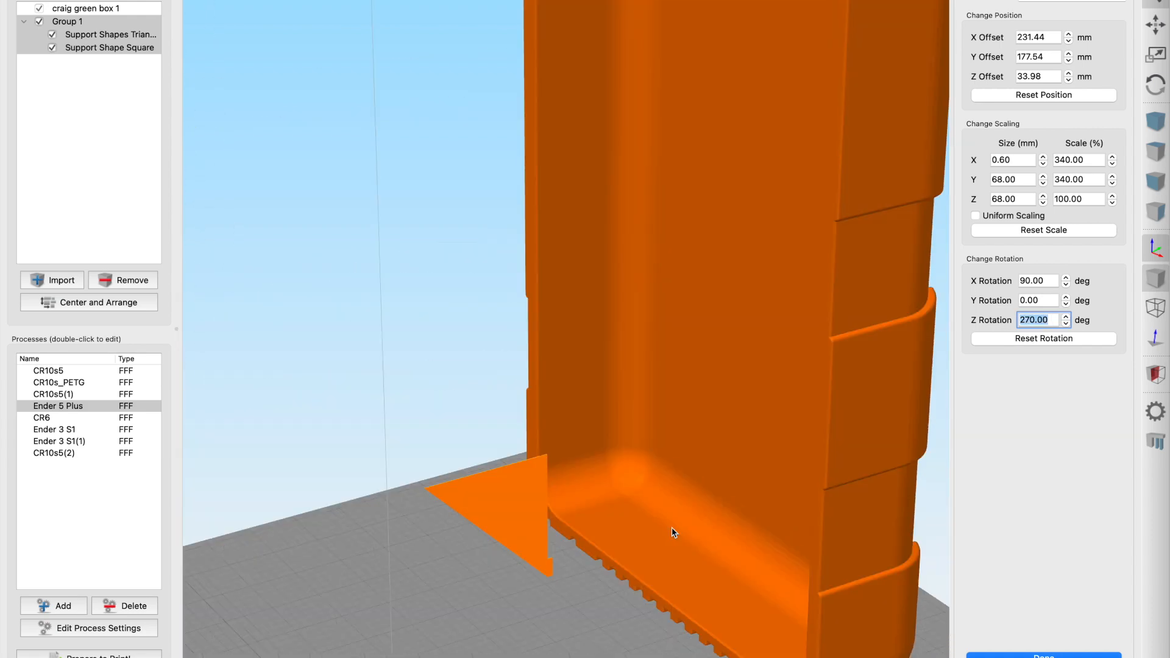
left_click(87, 8)
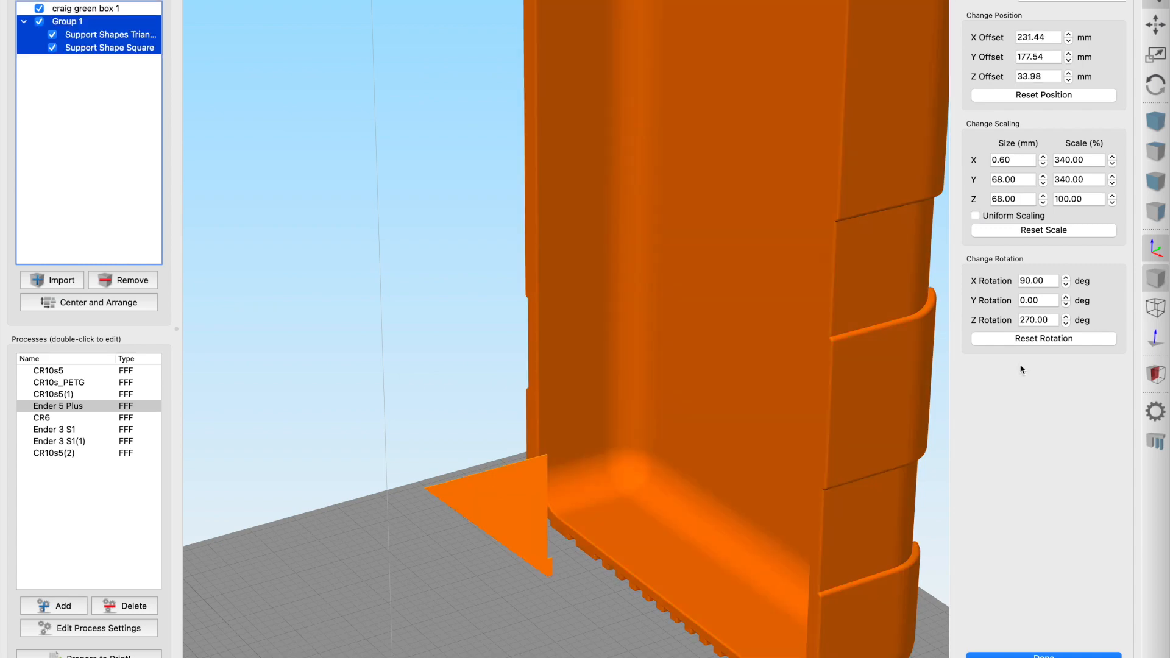
left_click(1037, 76)
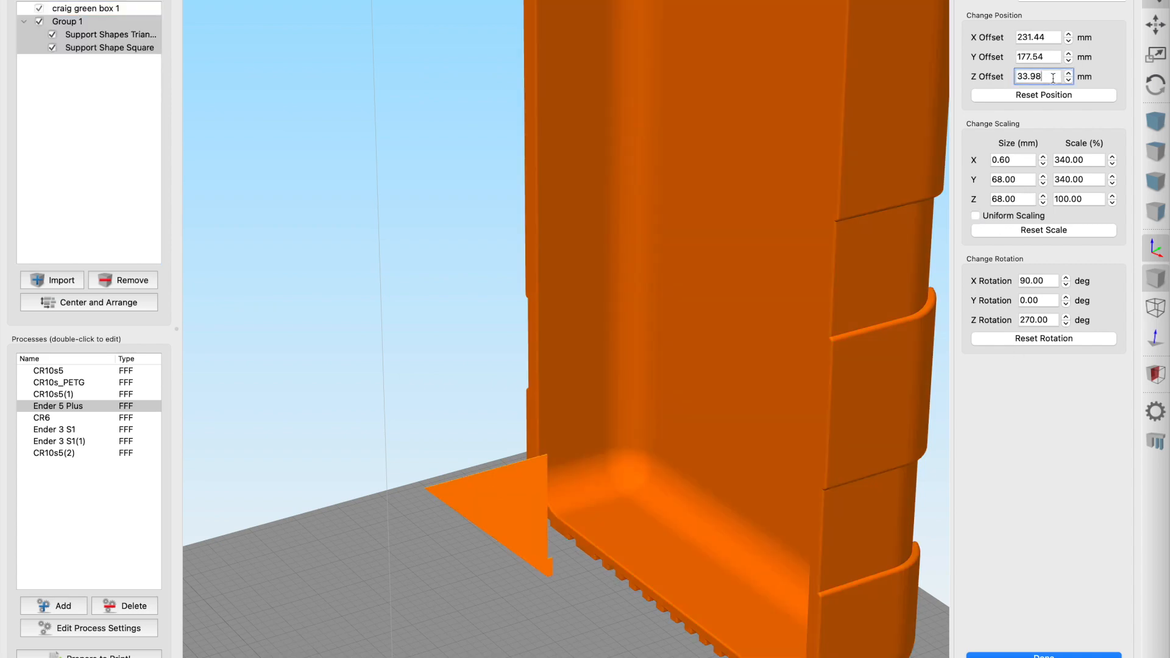
type("360.00")
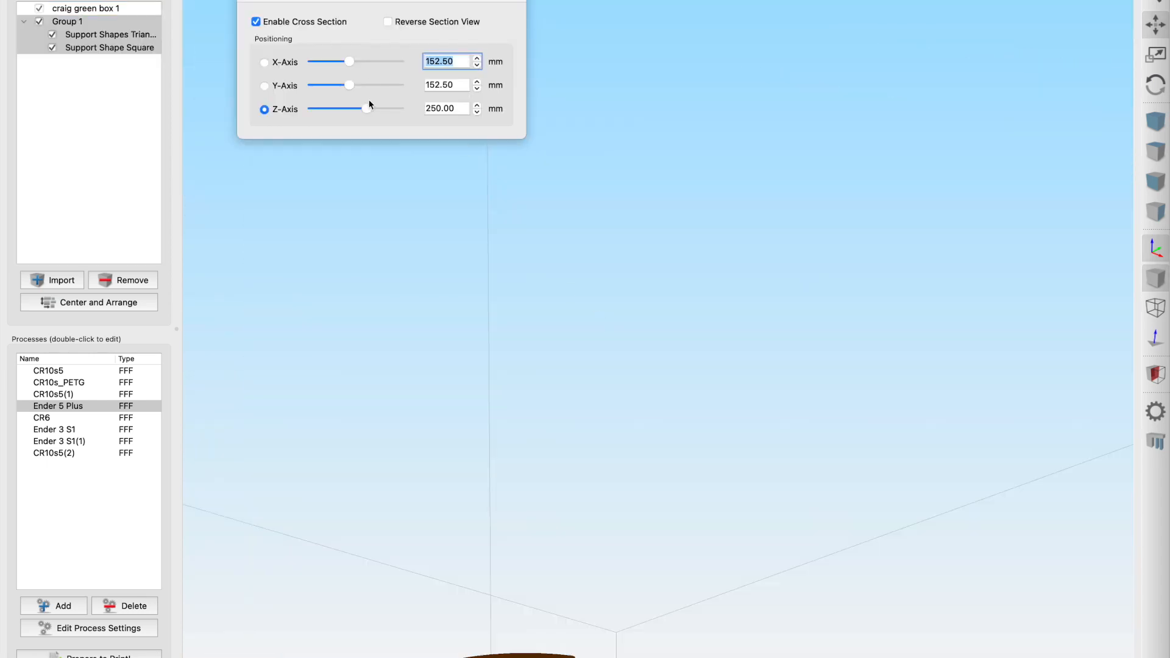
Step: Raise the cross-section cut to 324.24 and nudge the group to X 257.26, Y 89.87
left_click_drag(363, 108, 383, 108)
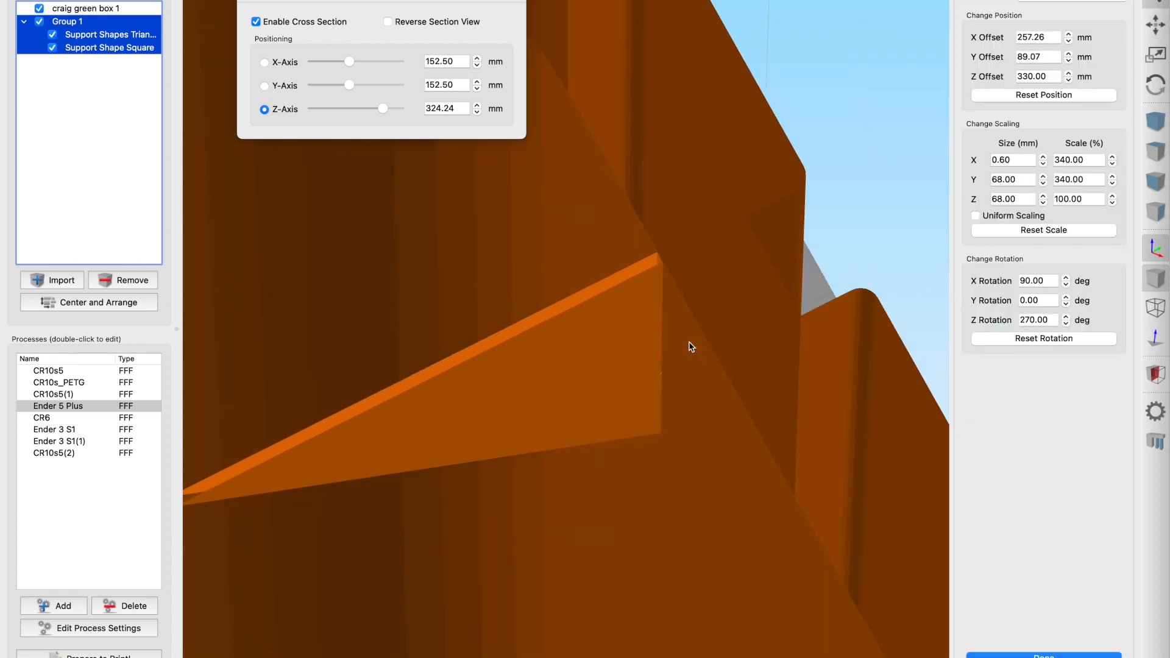
left_click(1069, 40)
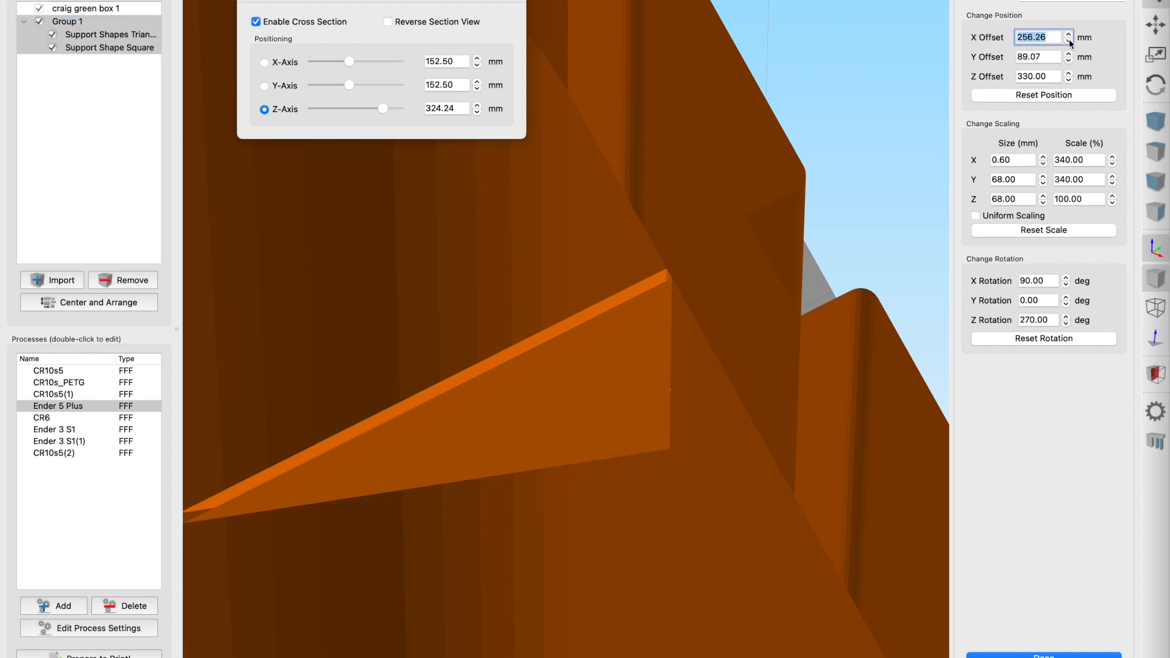
left_click(1069, 33)
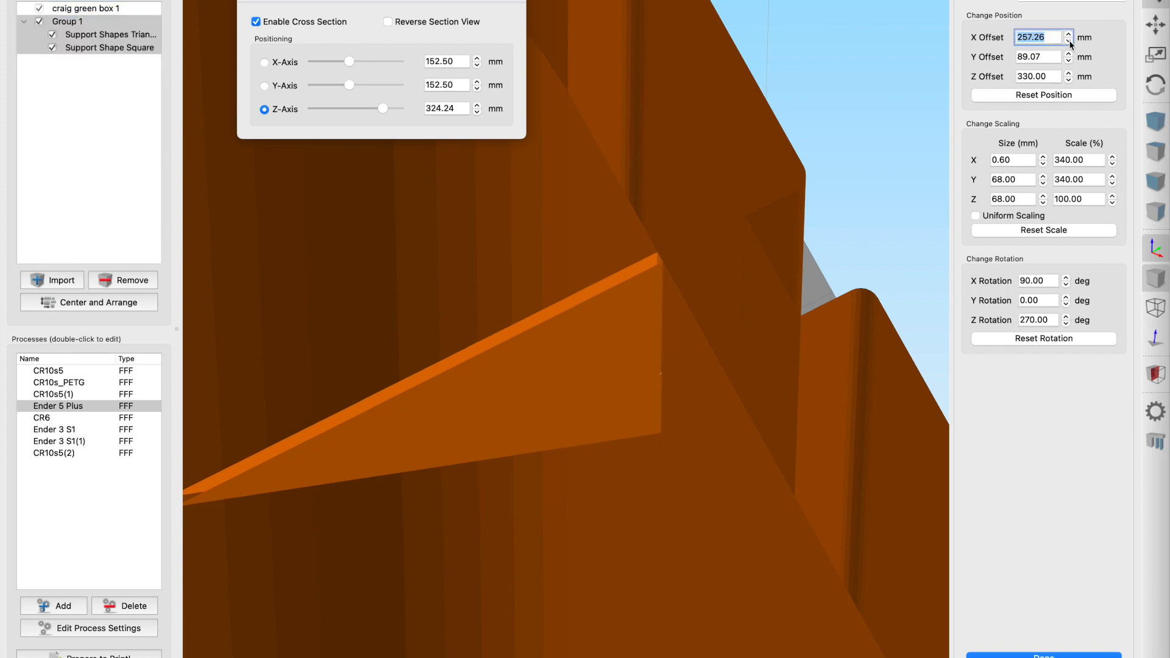
left_click(1069, 53)
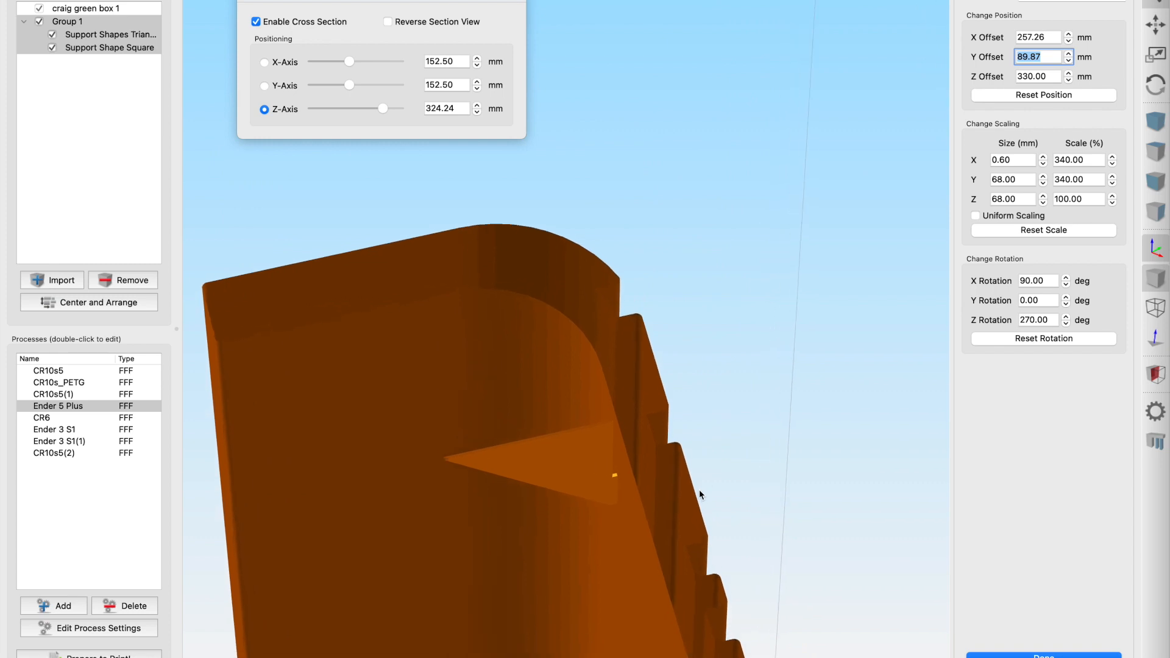
Step: Set the group's Y position to 89.87 mm and disable the cross section
left_click(616, 485)
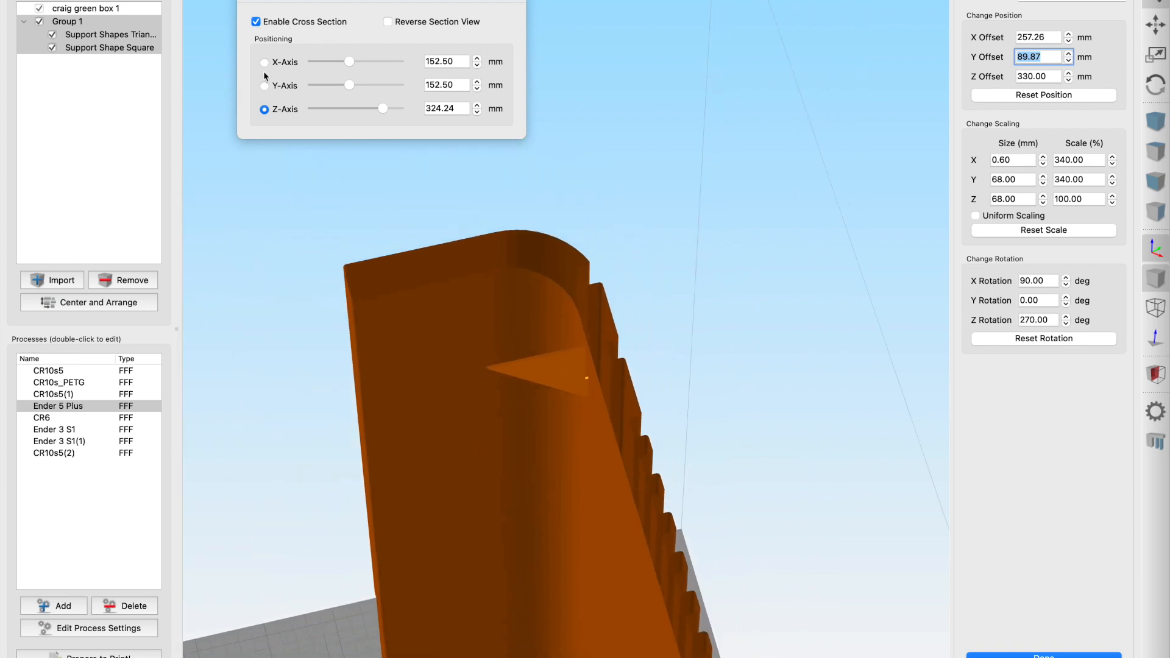
left_click(255, 20)
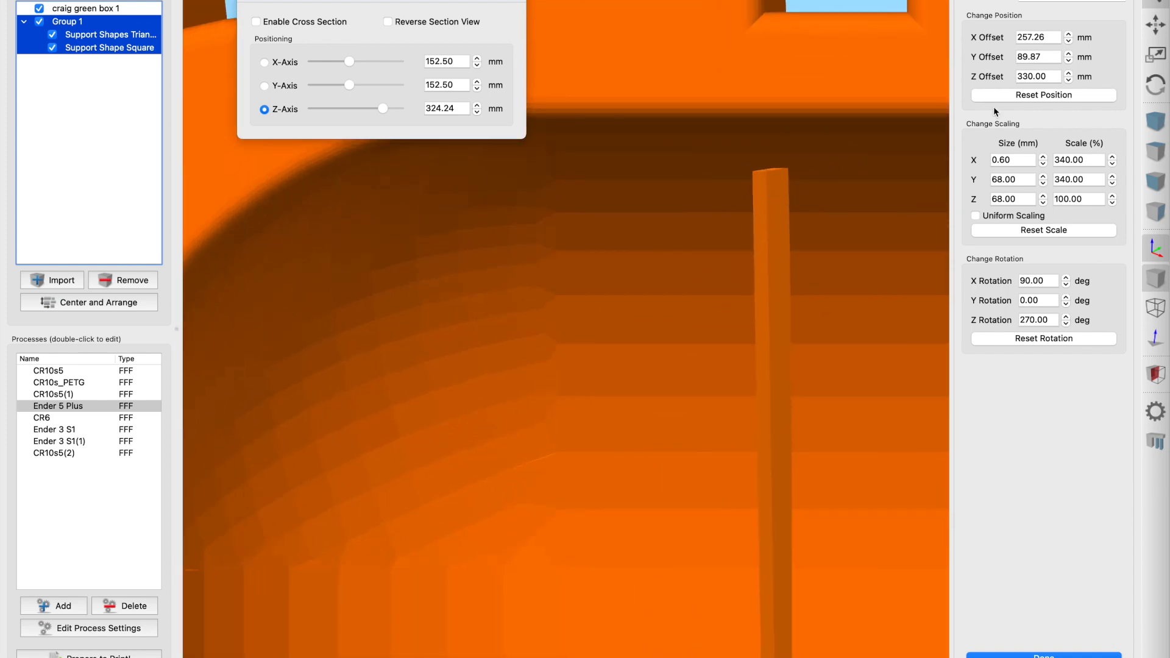
Step: Re-enable the cross section and set the support group's Z Offset to 331.90
left_click(1068, 73)
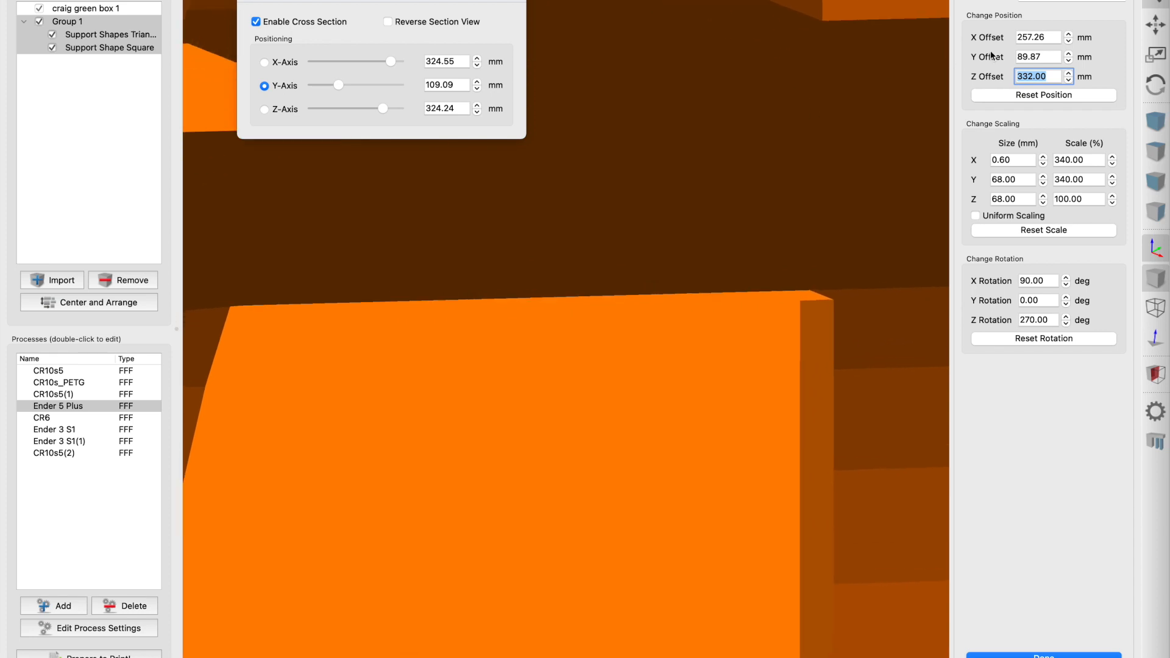
left_click(1037, 76)
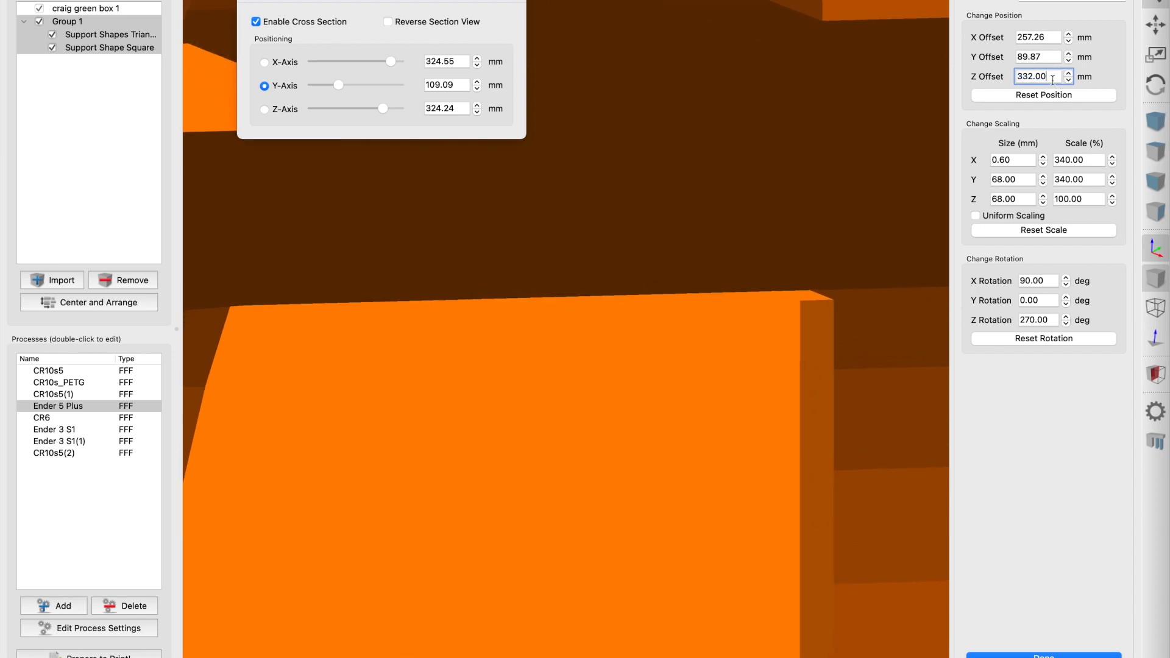
left_click(1067, 73)
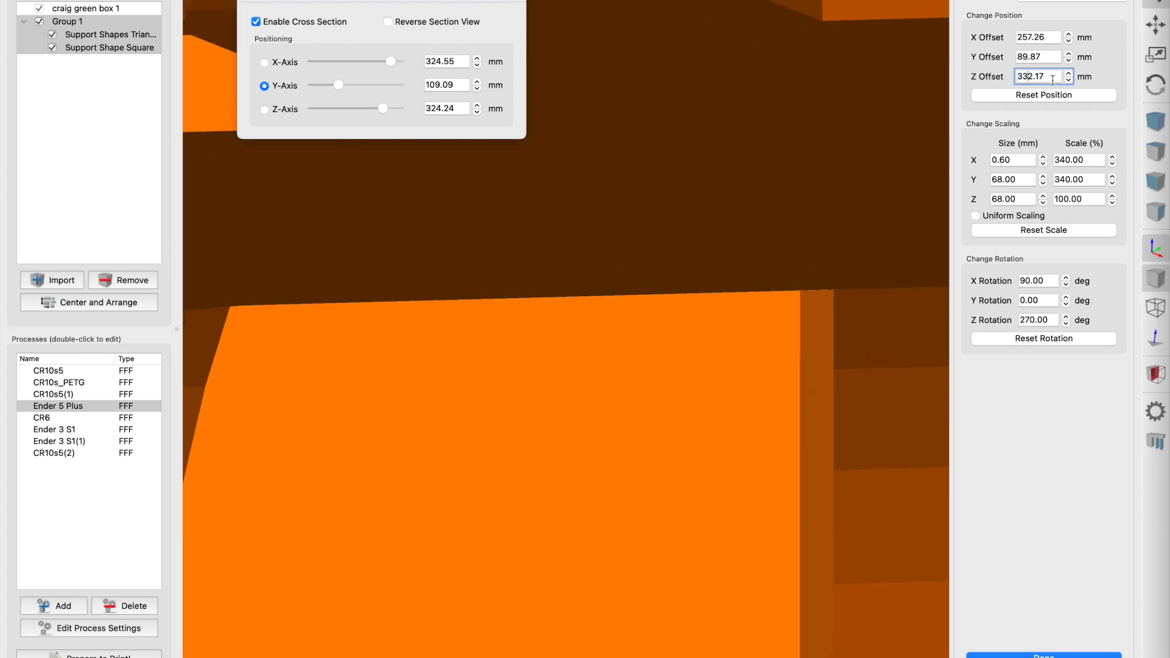
left_click(1068, 74)
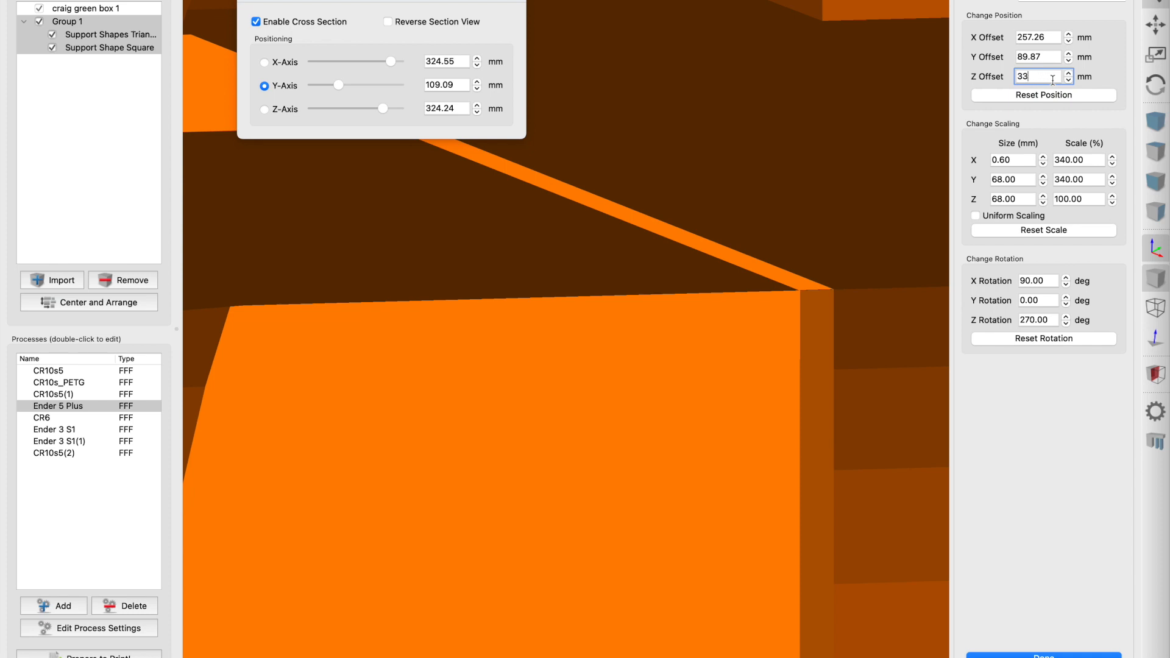
type("331.90")
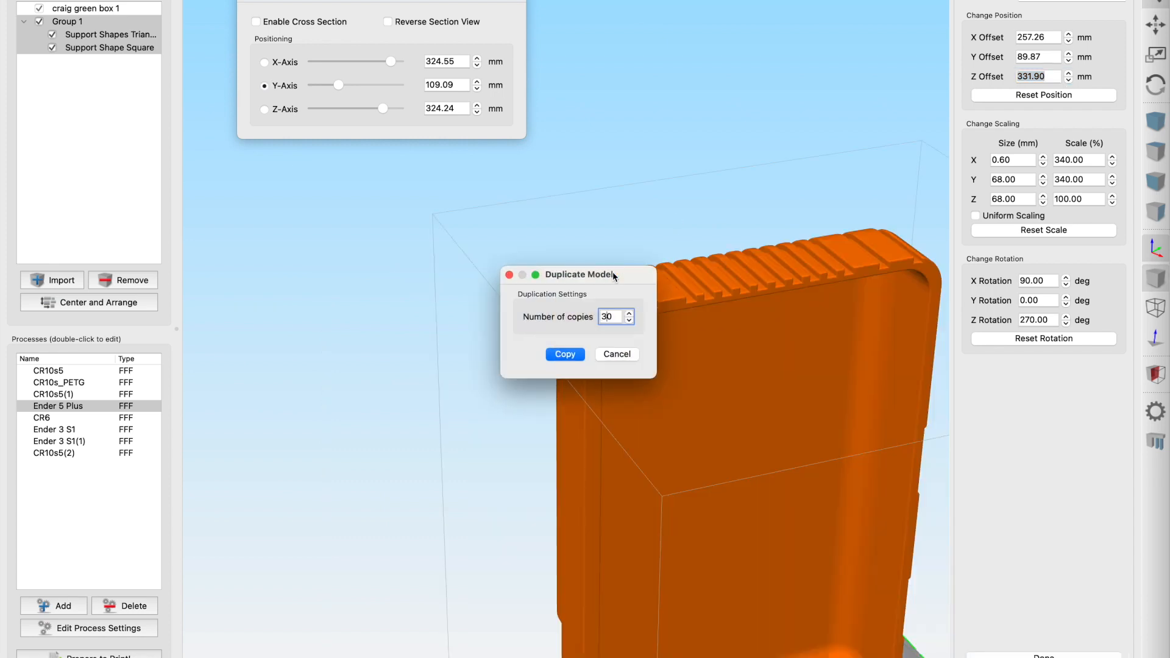
Step: Create 30 copies of the support group and align them under the top overhang
left_click(565, 354)
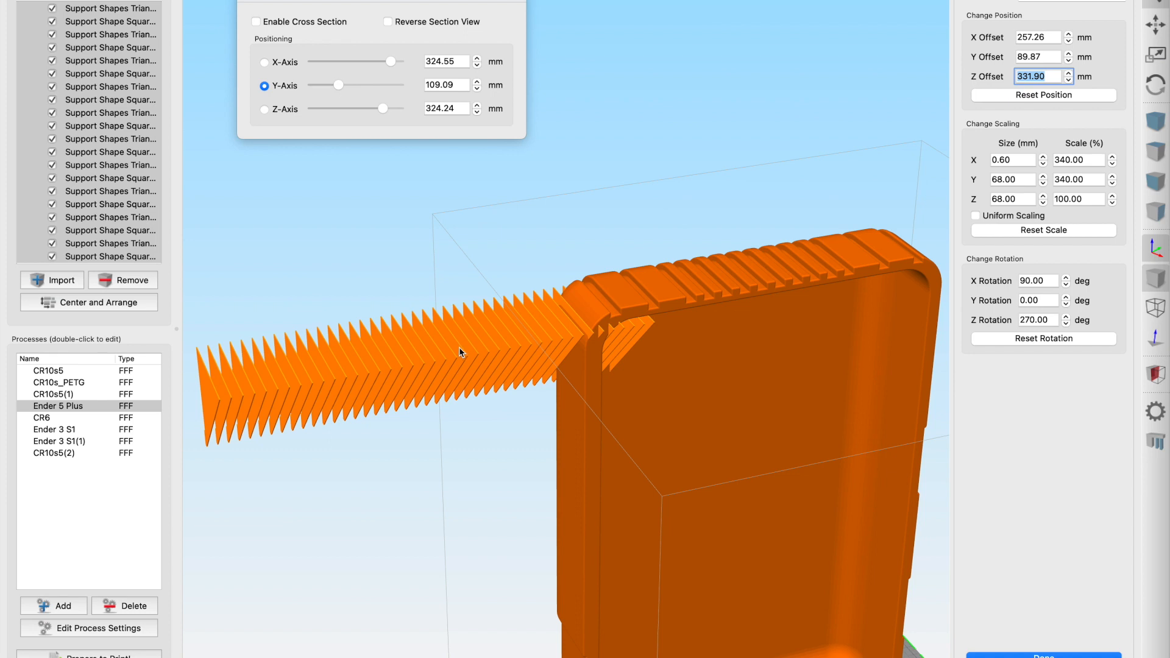
left_click(1038, 37)
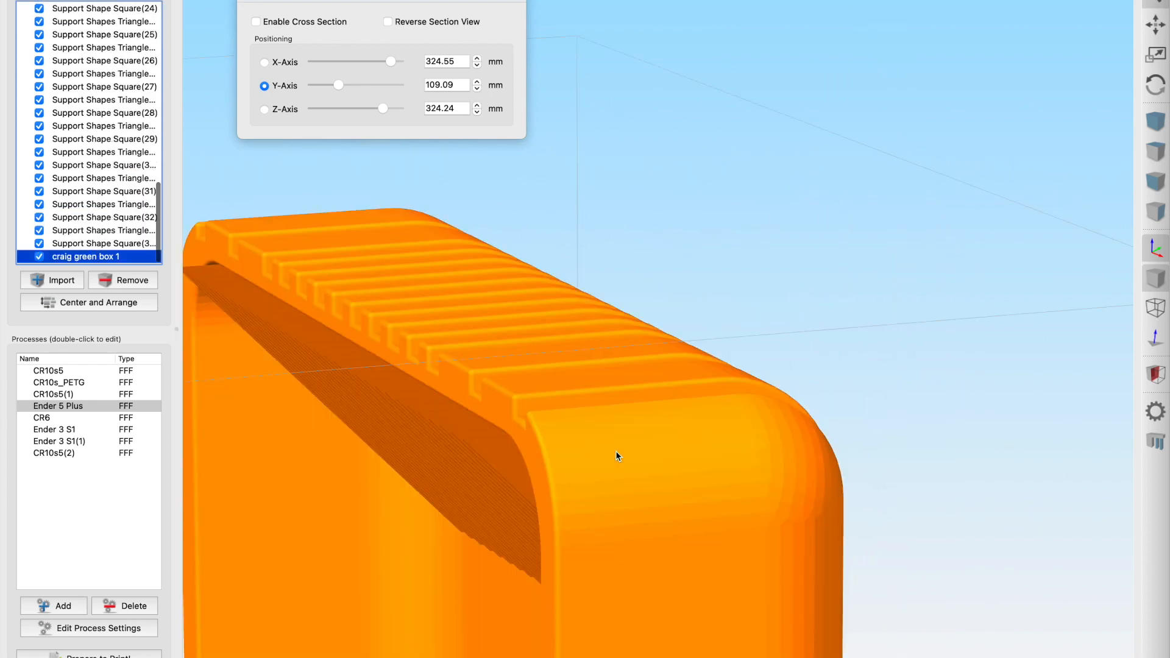
left_click(39, 256)
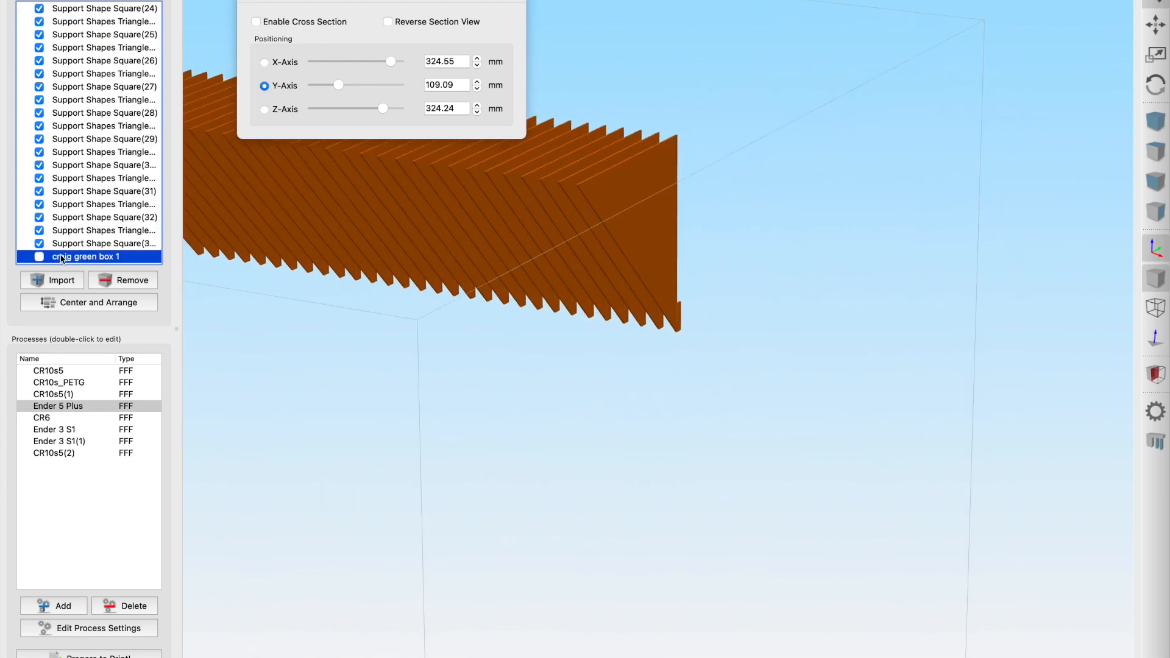
left_click(39, 256)
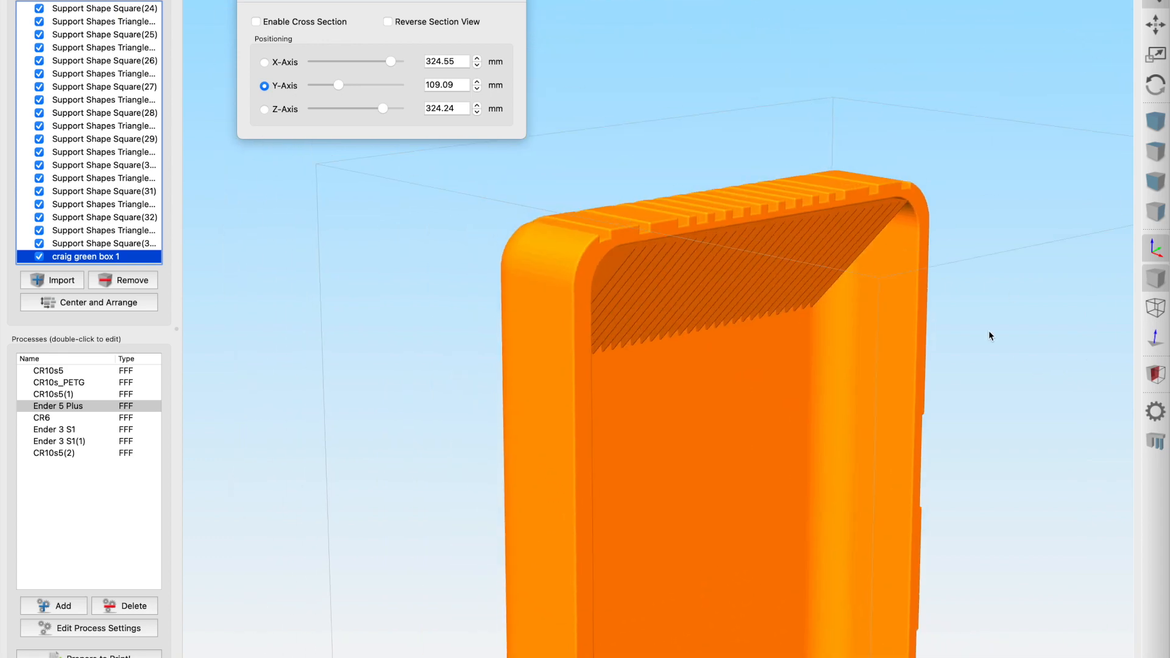
left_click(39, 256)
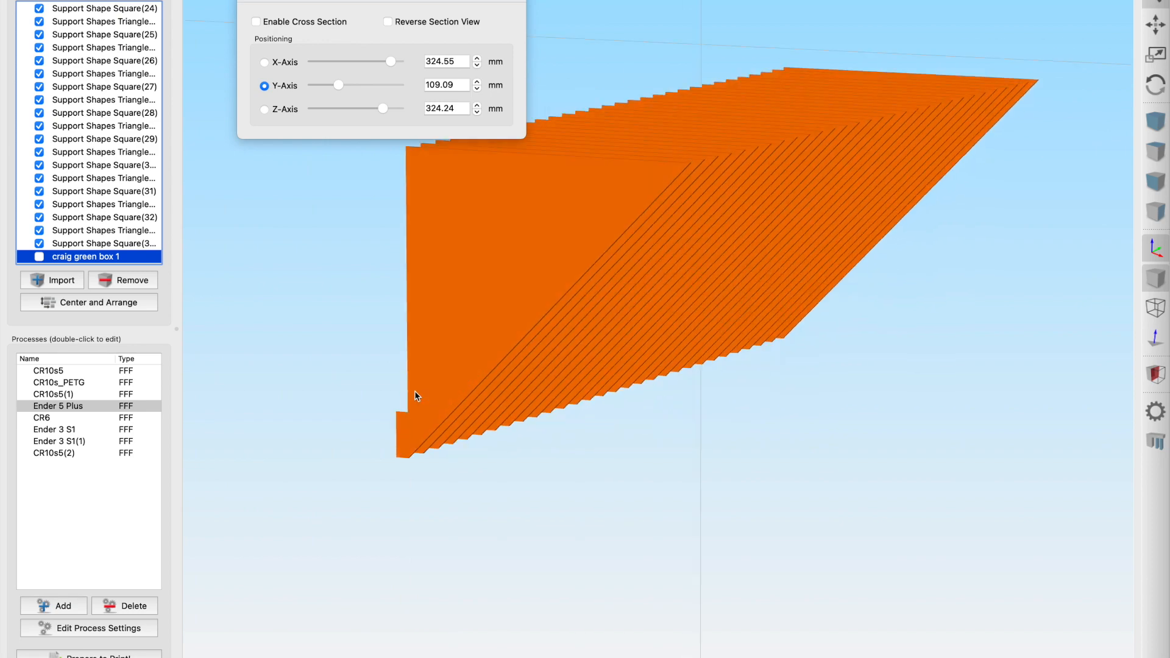
left_click(39, 256)
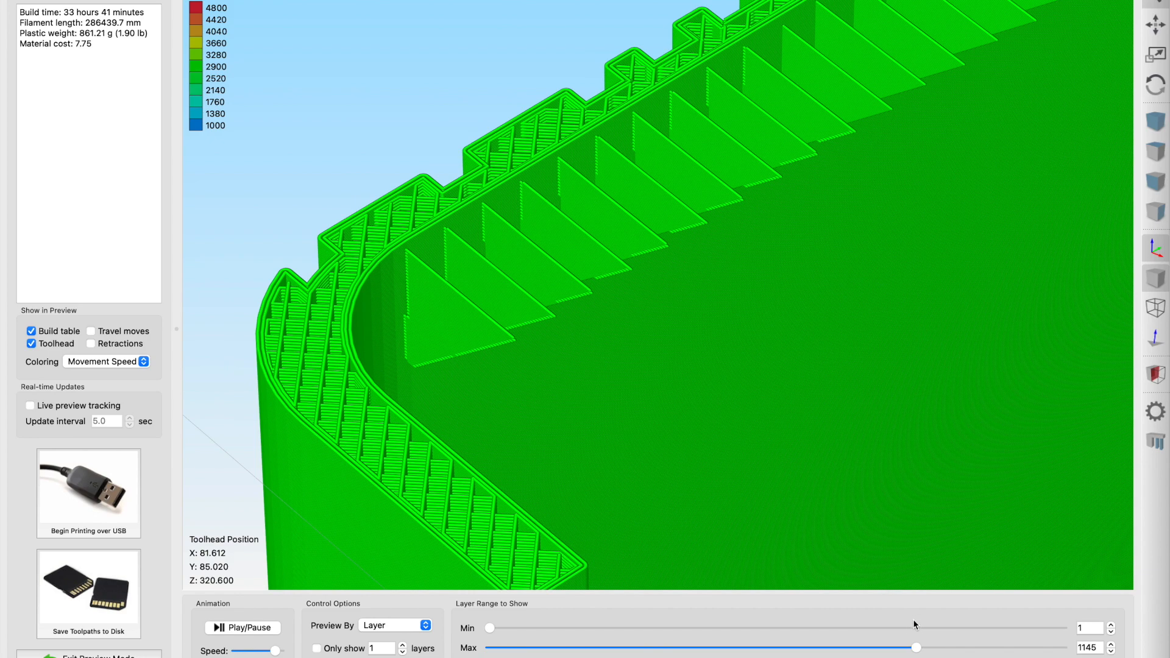
Step: Drag the preview layer slider up to the final layer 1339 and orbit to the box front
left_click_drag(916, 648, 872, 648)
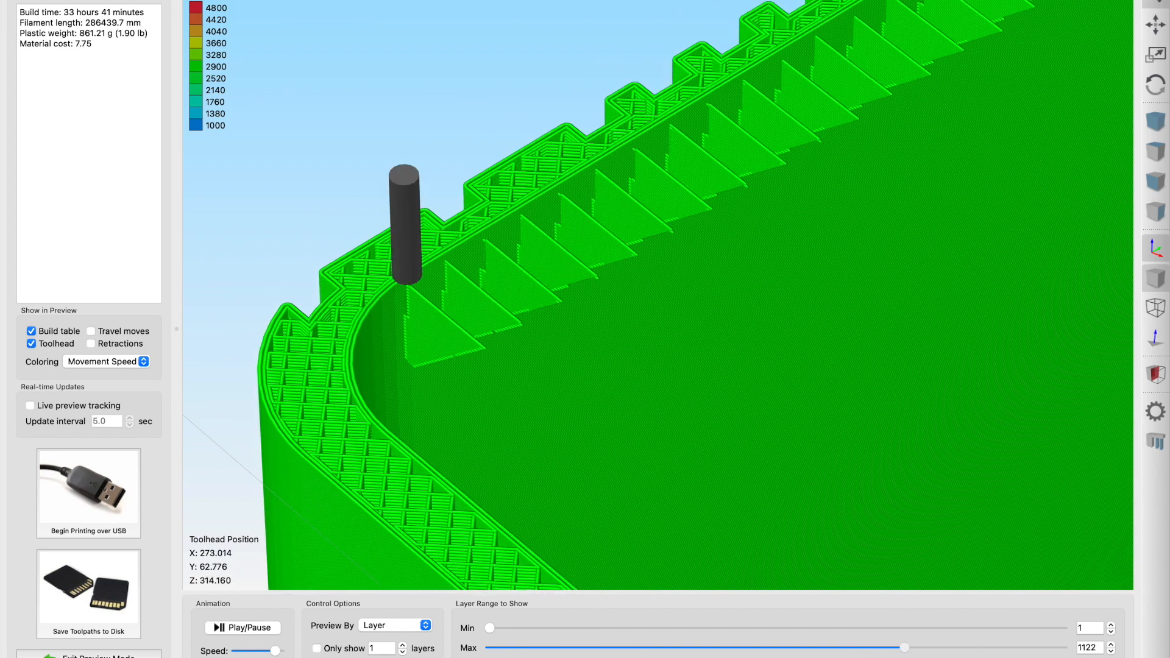
left_click_drag(905, 648, 966, 648)
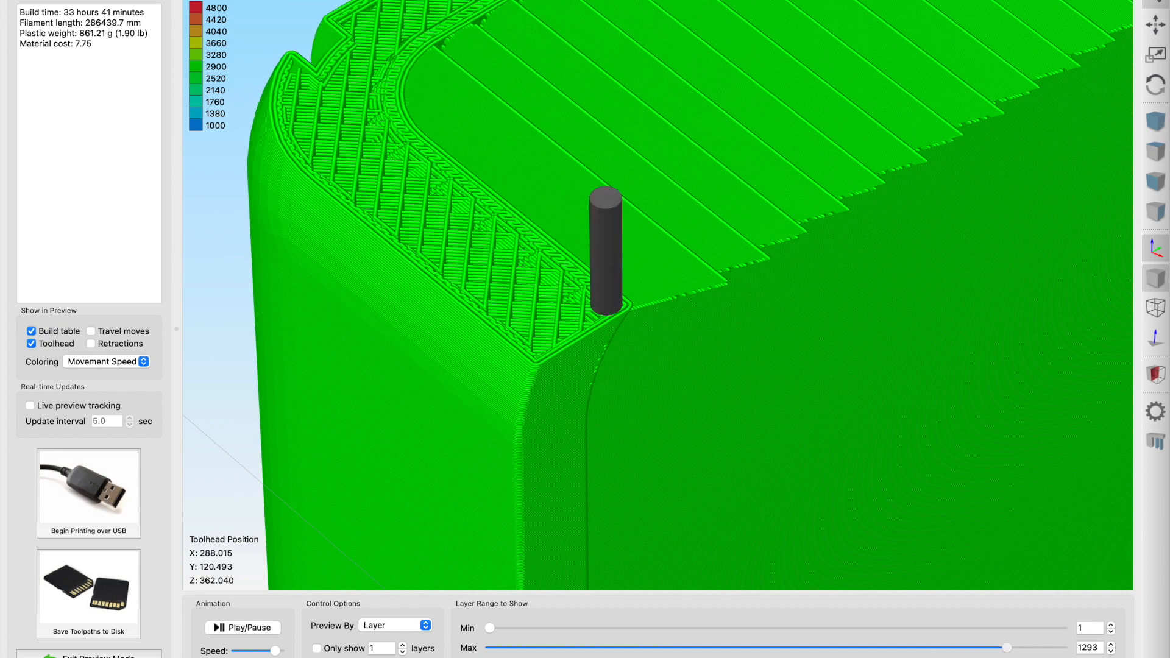
left_click_drag(1007, 648, 1053, 648)
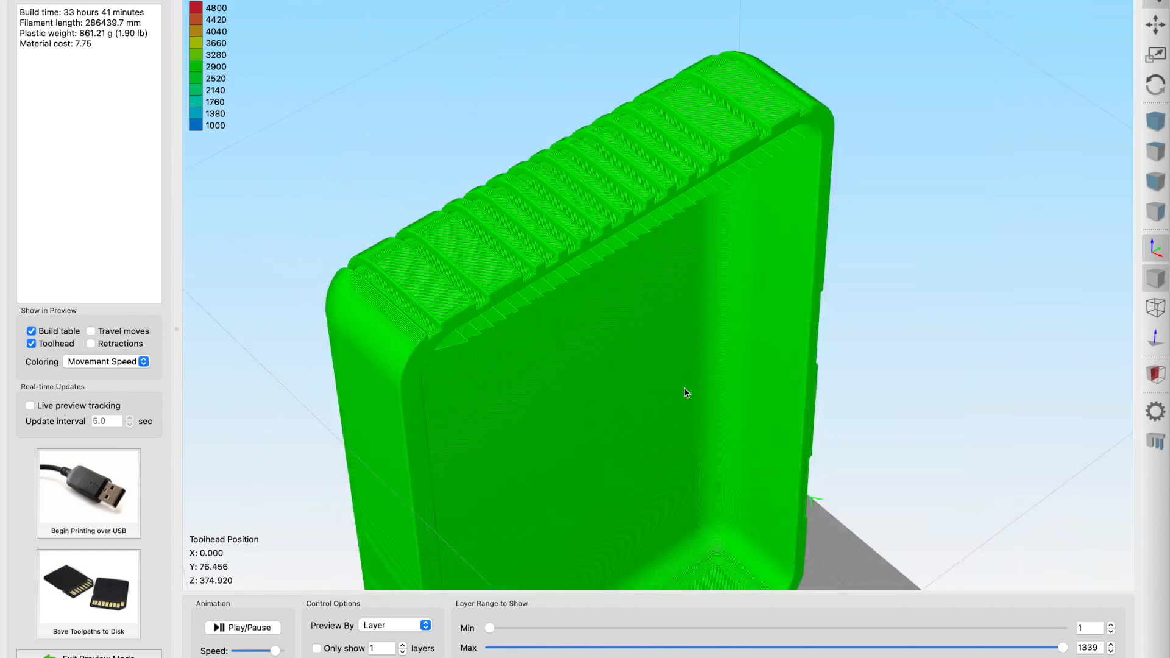
left_click_drag(687, 393, 582, 153)
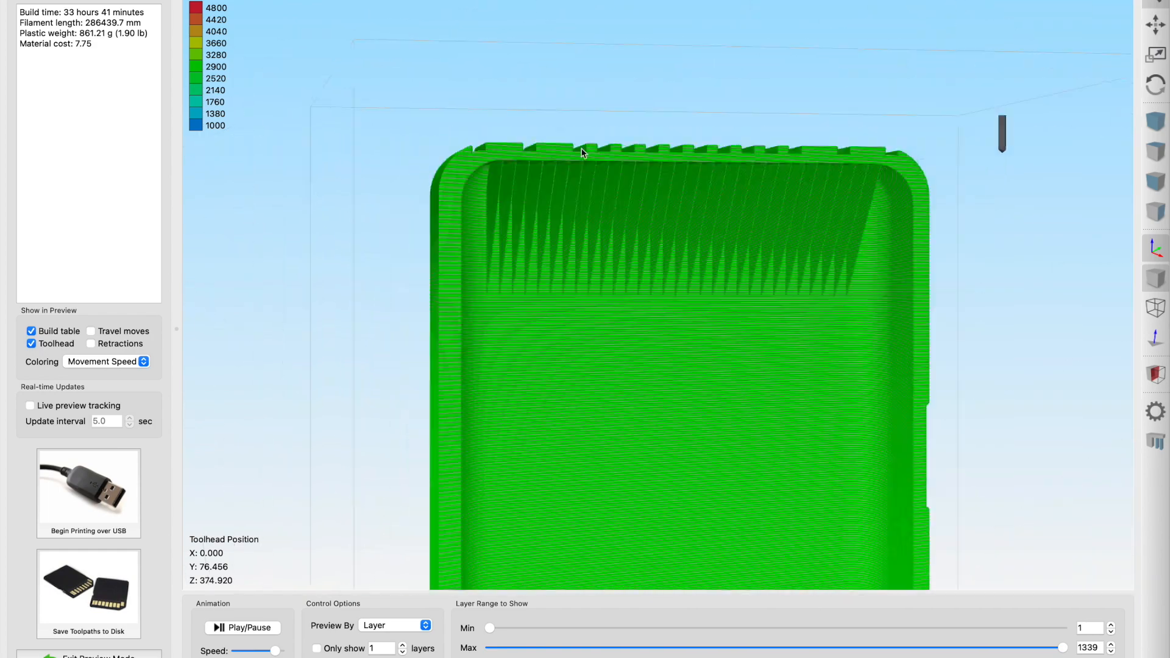